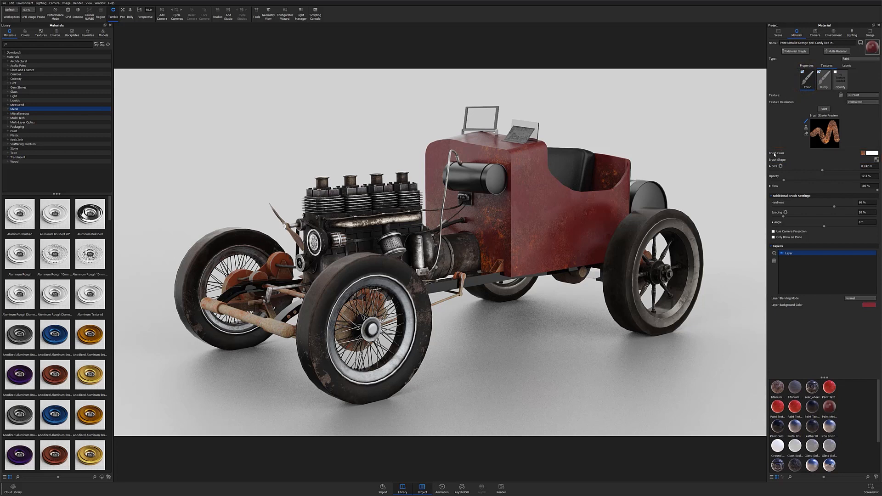
pyautogui.moveTo(777, 160)
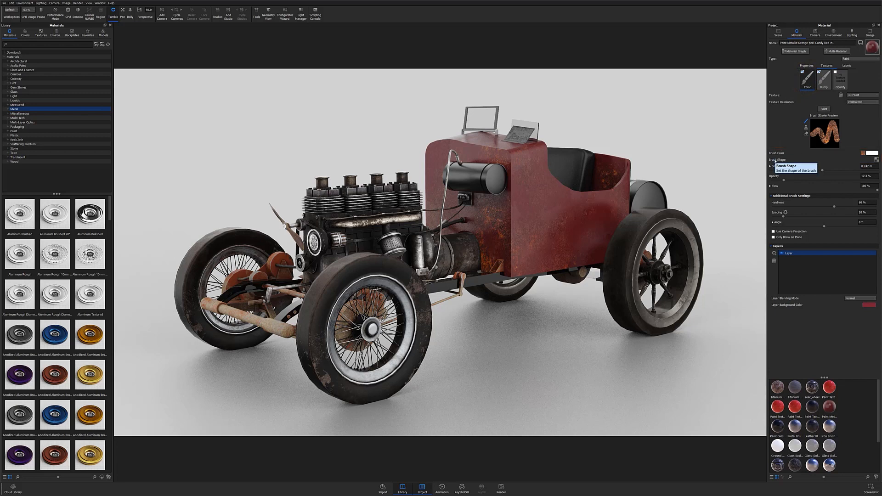
pyautogui.moveTo(743, 157)
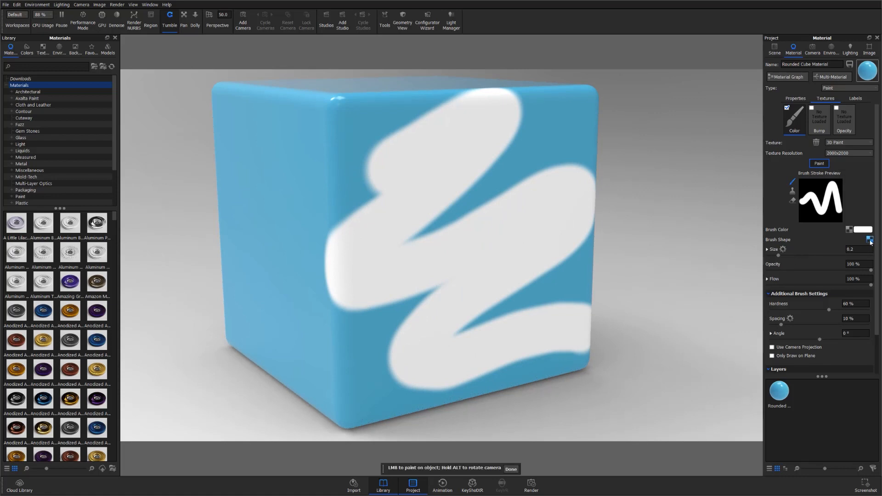
# Step: Load the KSLogoStamp image as the brush shape and stamp the logo onto the cube's front
pyautogui.click(870, 239)
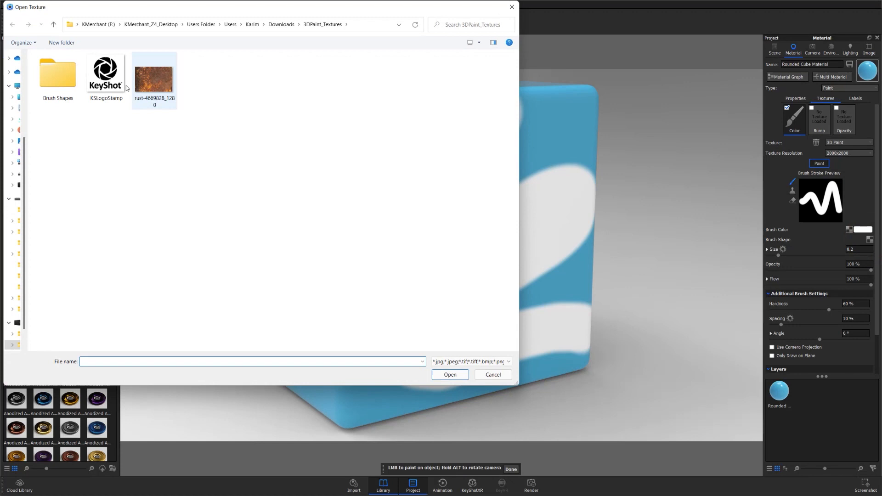
pyautogui.moveTo(113, 79)
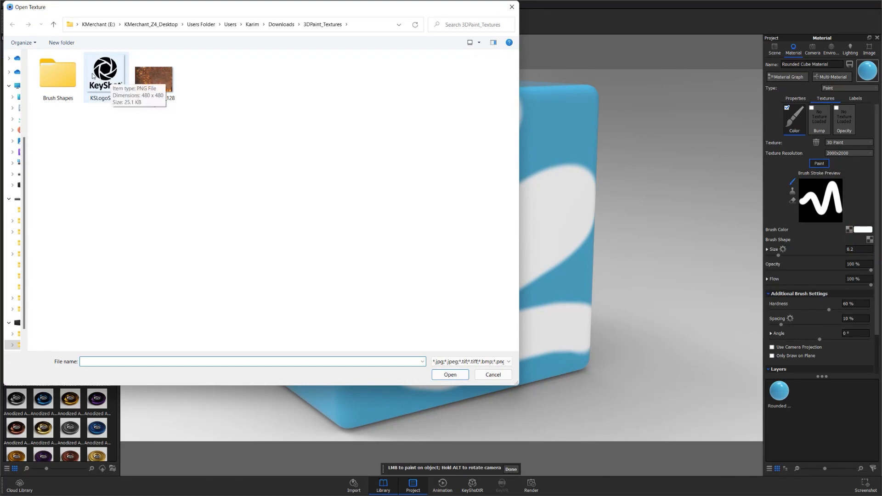
pyautogui.click(106, 73)
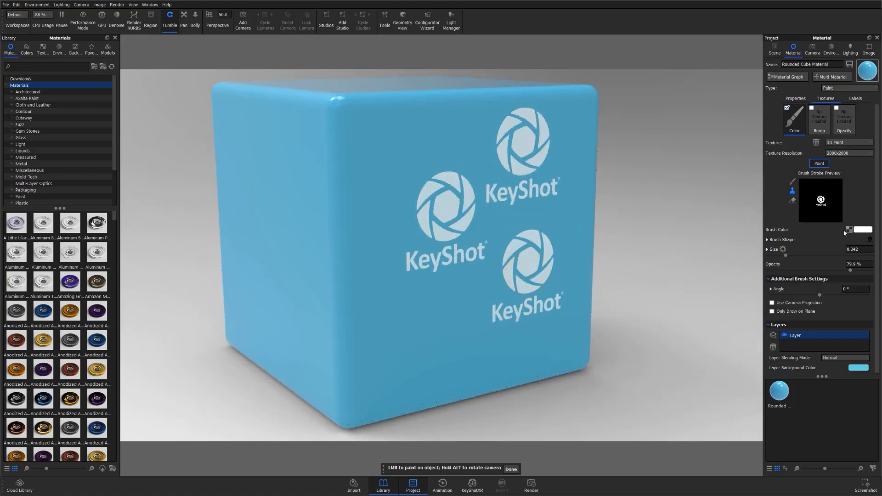
pyautogui.click(862, 230)
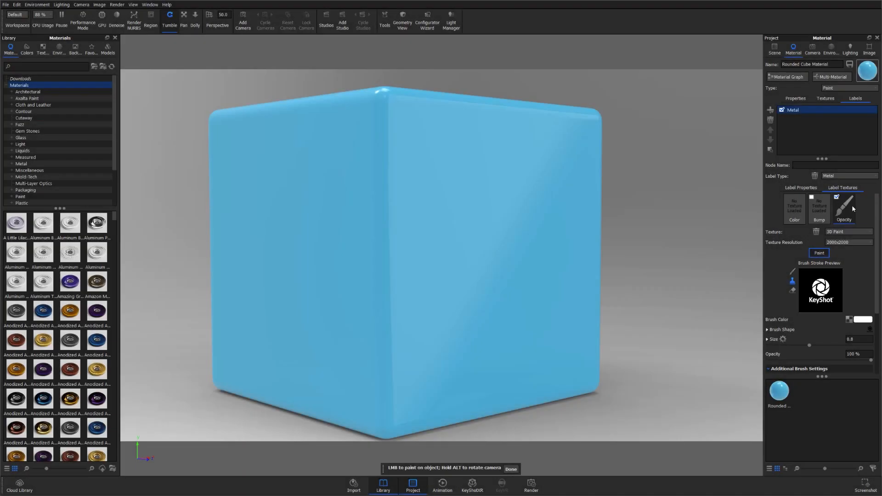
# Step: On the label's Opacity texture, confirm a new red or teal brush colour for stamping more logos
pyautogui.click(843, 208)
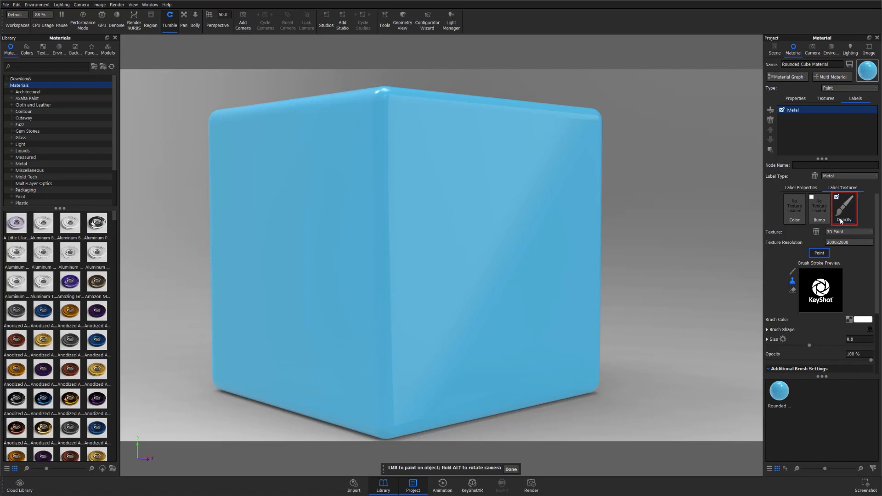
pyautogui.click(843, 208)
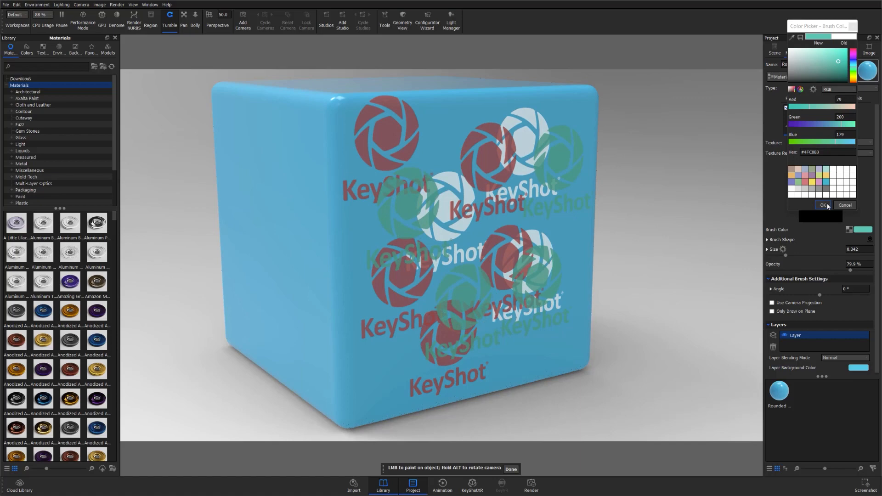
pyautogui.click(823, 205)
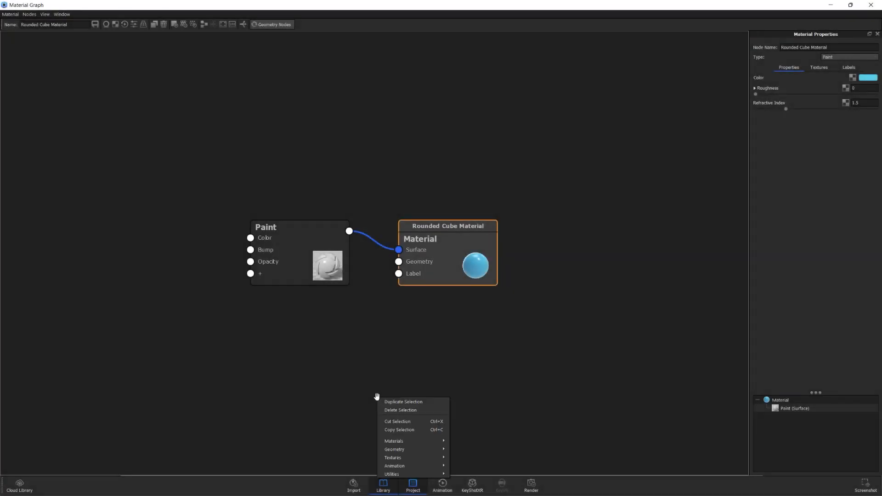
# Step: Add a Metal label node, feed a 3D Paint node into its Opacity, and load KSLogoStamp as brush
pyautogui.click(394, 440)
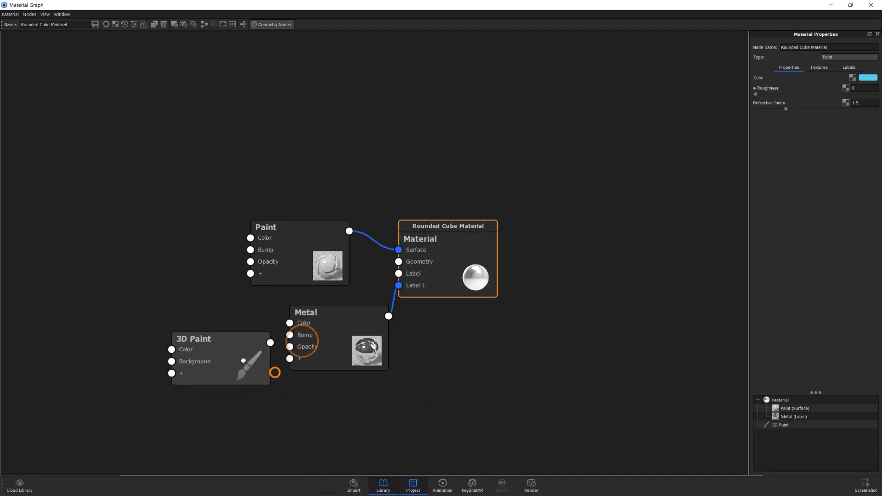
pyautogui.moveTo(270, 373); pyautogui.dragTo(289, 346)
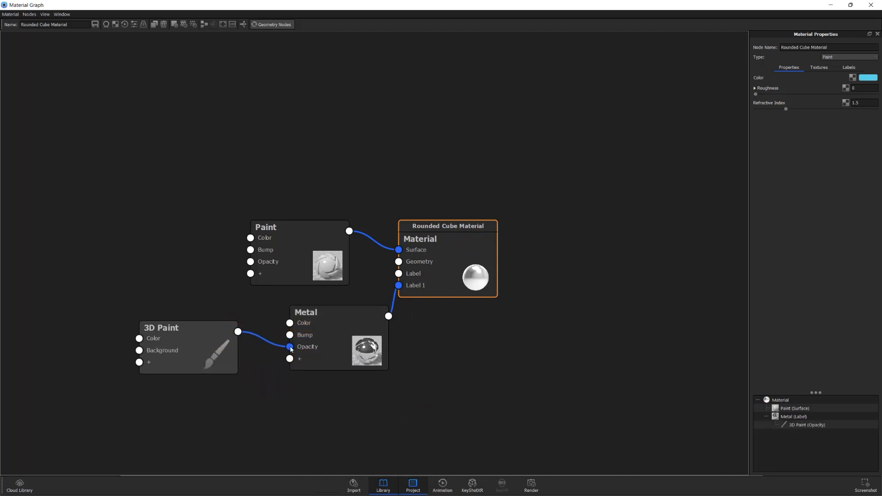
pyautogui.click(169, 327)
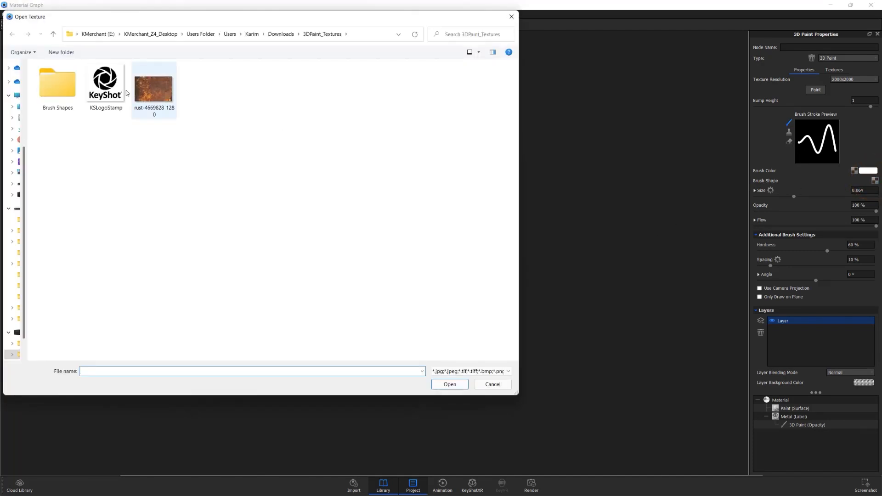
pyautogui.click(492, 384)
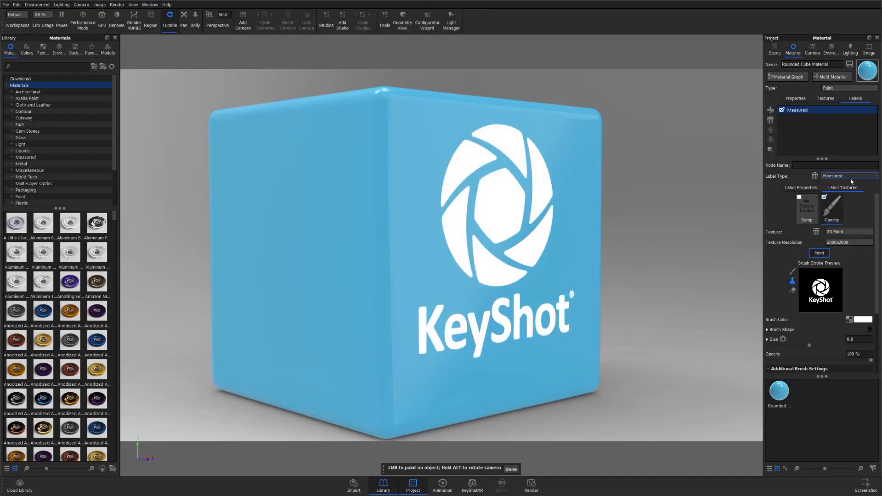
# Step: Set the logo label's type to Metal and pick a new colour for it
pyautogui.click(849, 176)
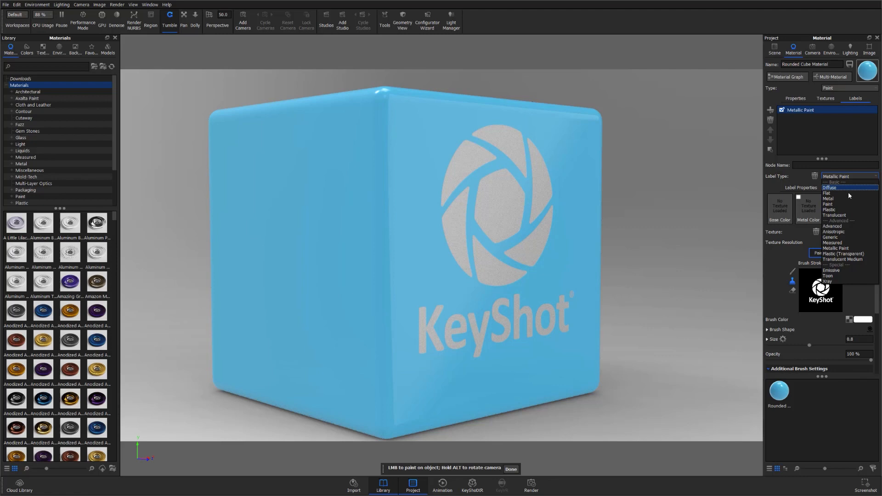
pyautogui.click(827, 199)
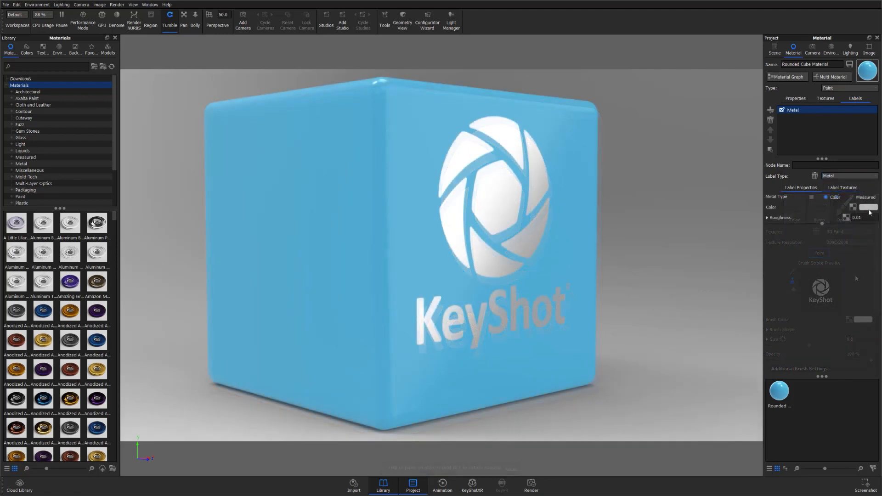
pyautogui.click(867, 207)
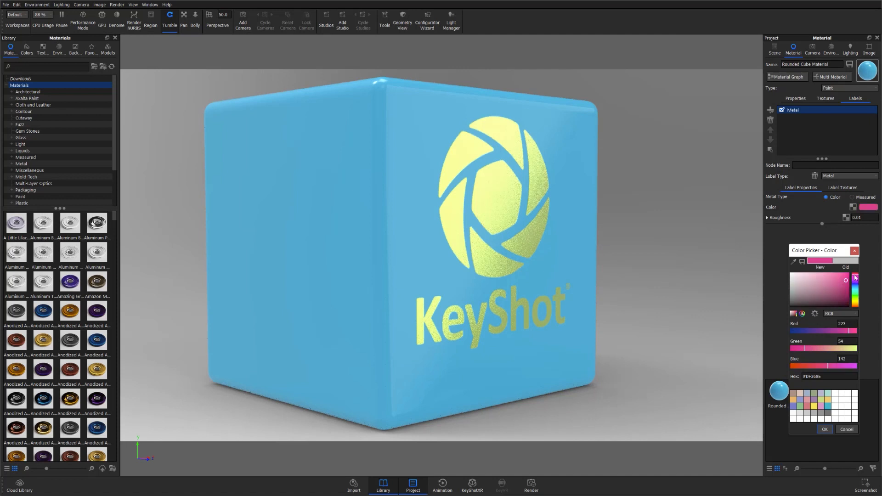
pyautogui.click(855, 282)
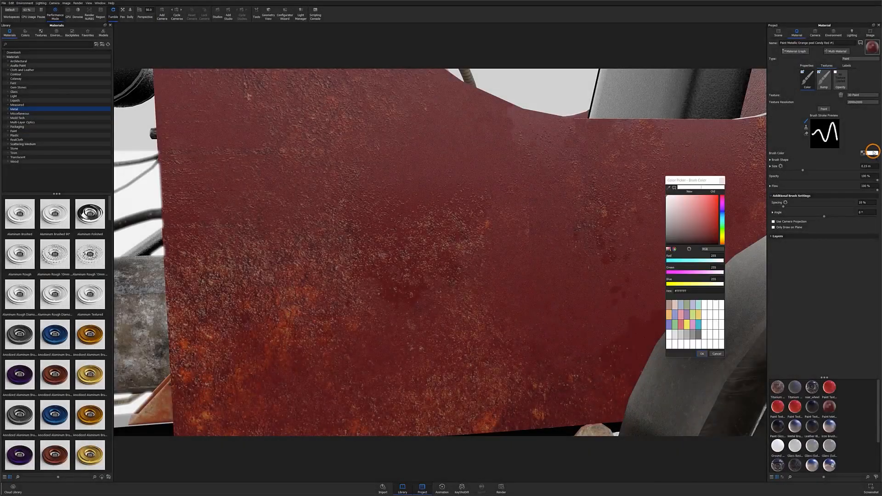
pyautogui.click(711, 205)
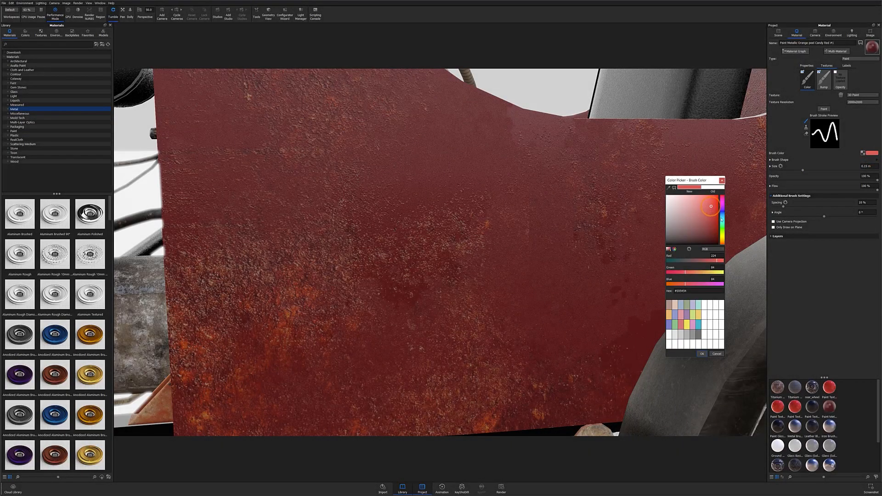
pyautogui.click(711, 205)
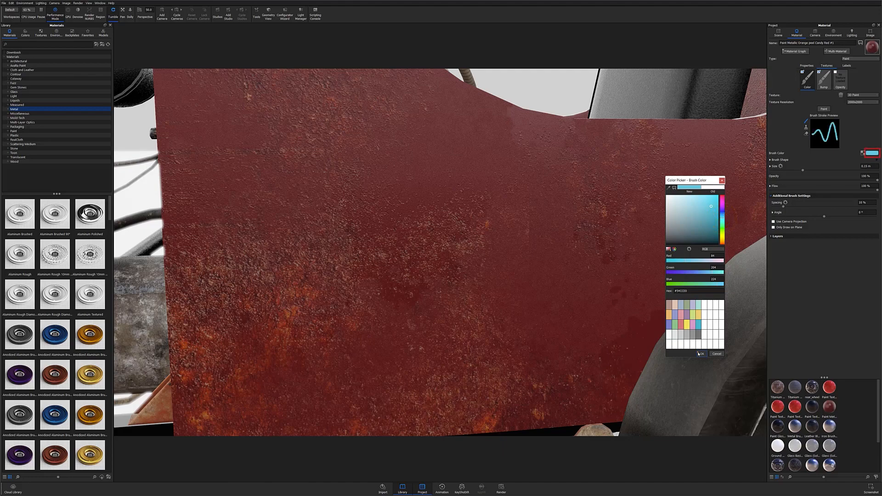
pyautogui.click(701, 354)
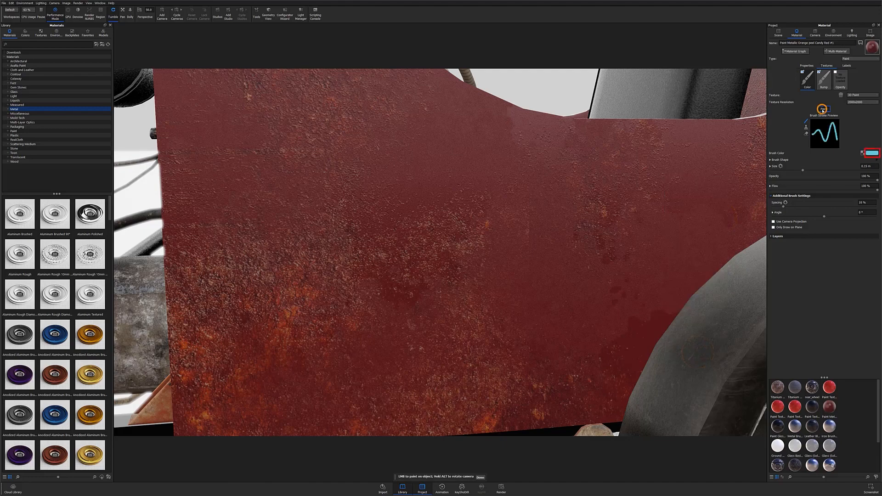
pyautogui.click(461, 146)
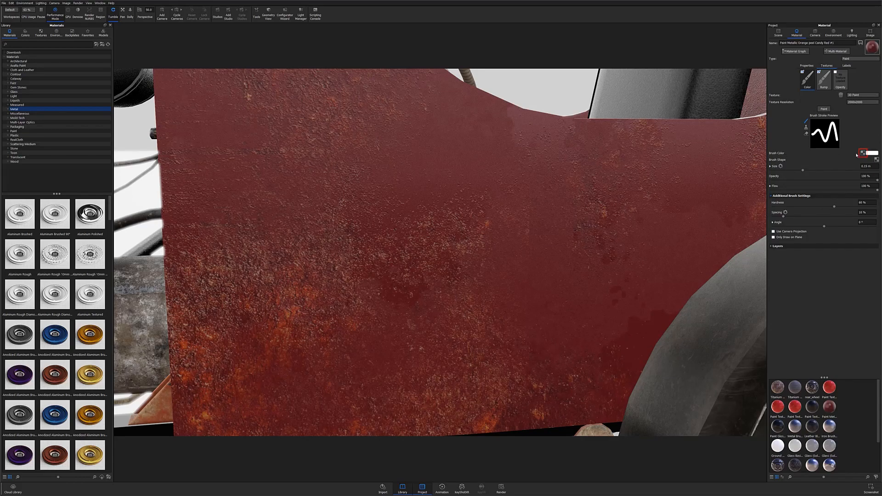
# Step: Pick the rust JPG in the Open Texture dialog and open it as the brush shape
pyautogui.click(861, 153)
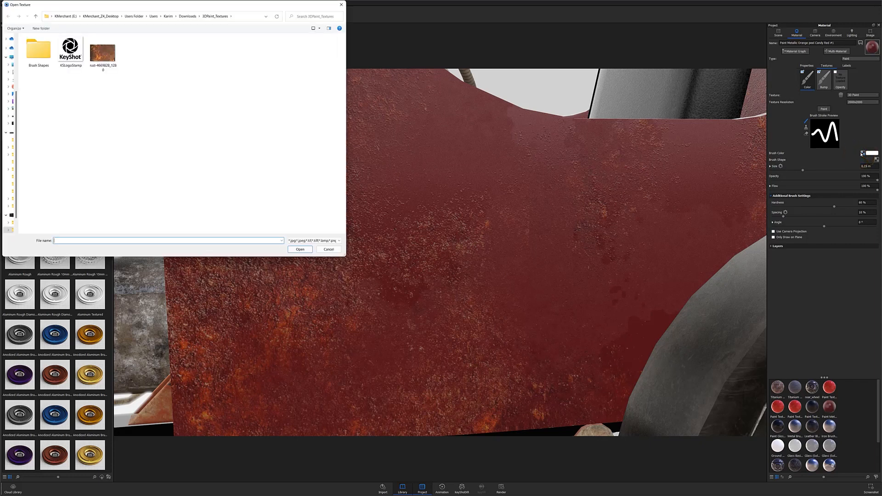
pyautogui.click(103, 51)
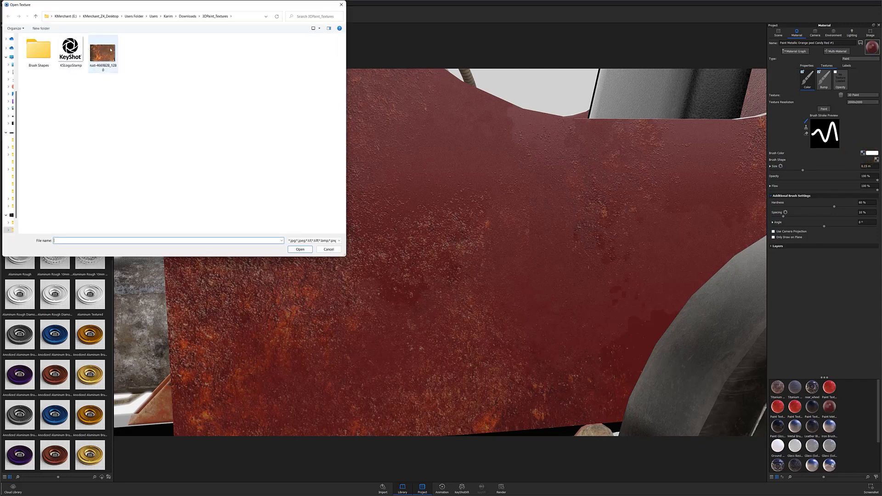
pyautogui.moveTo(102, 50)
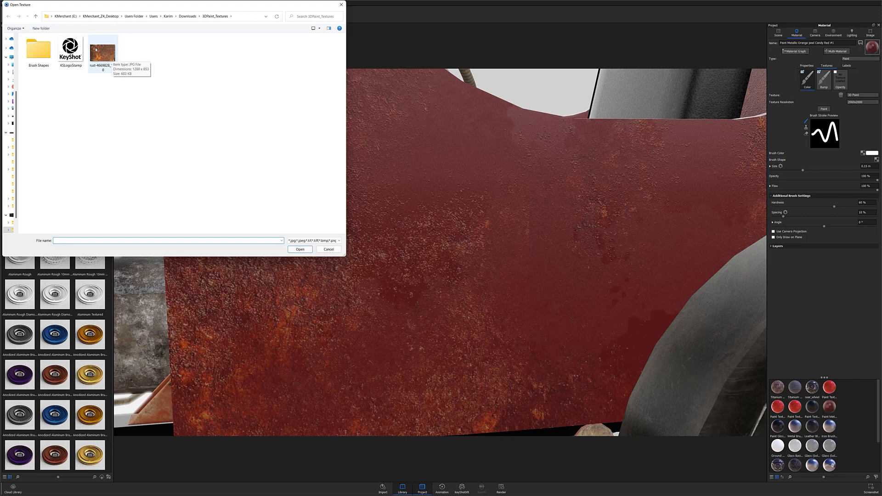
pyautogui.click(103, 51)
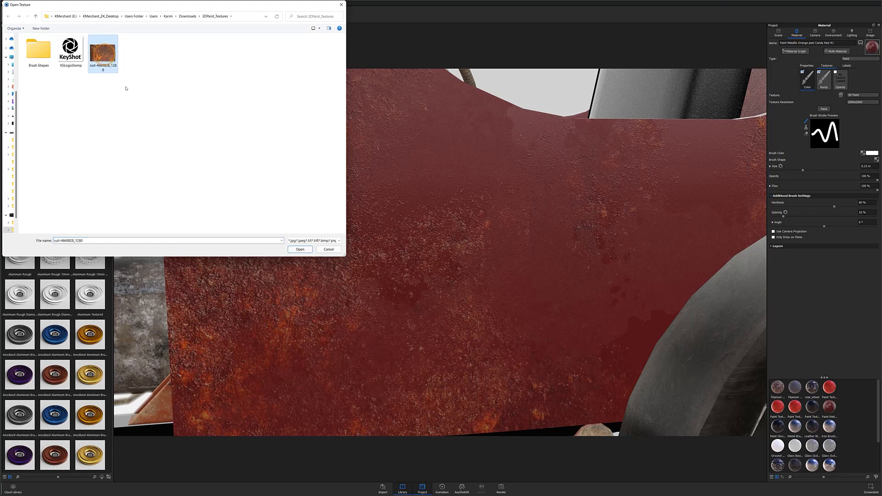
pyautogui.click(300, 249)
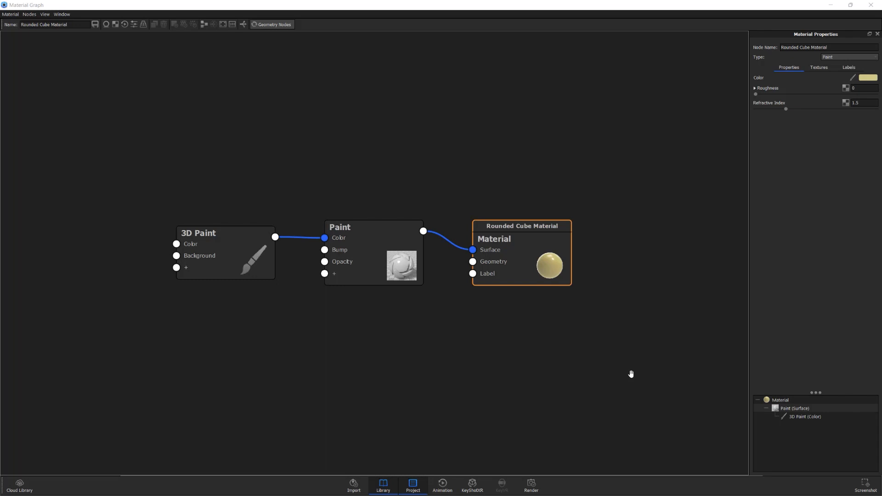
pyautogui.moveTo(648, 315)
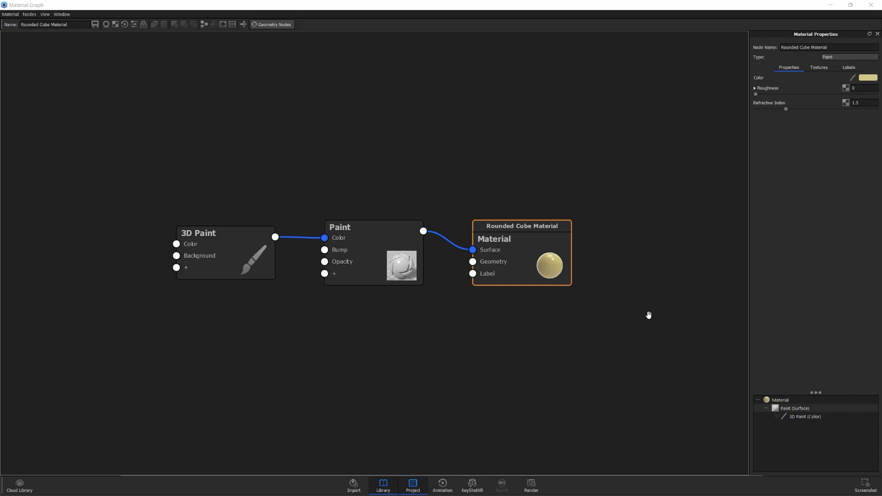
pyautogui.moveTo(181, 167)
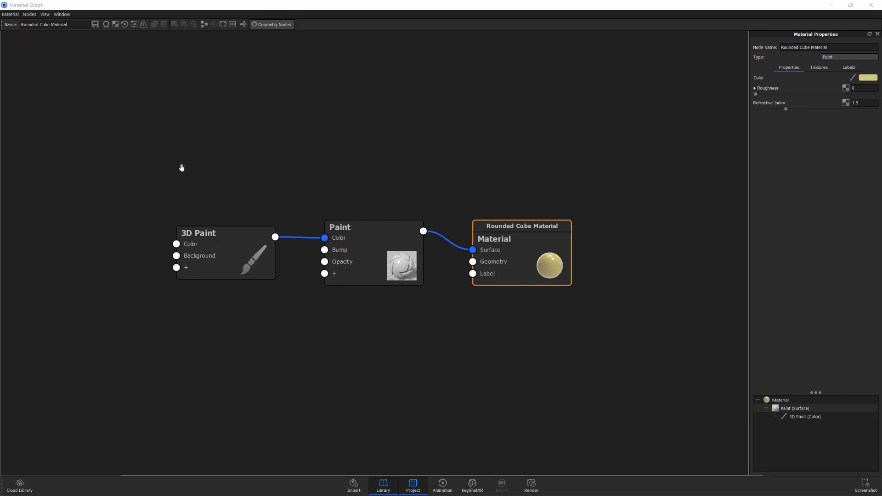
pyautogui.moveTo(250, 391)
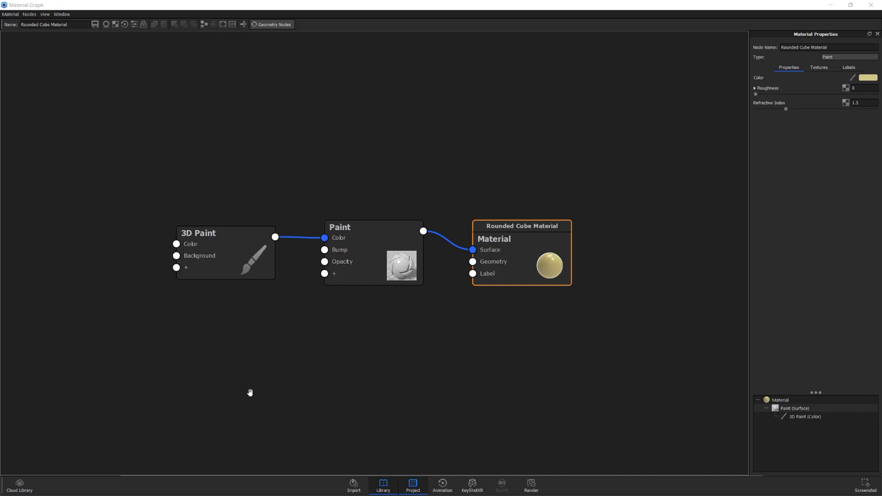
pyautogui.moveTo(595, 379)
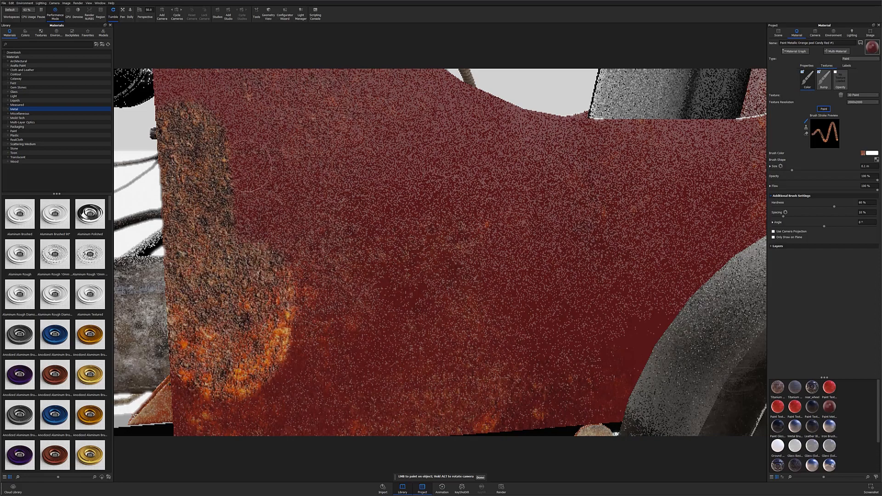
# Step: Click in the viewport to paint the rust brush over the tank's left part
pyautogui.click(314, 364)
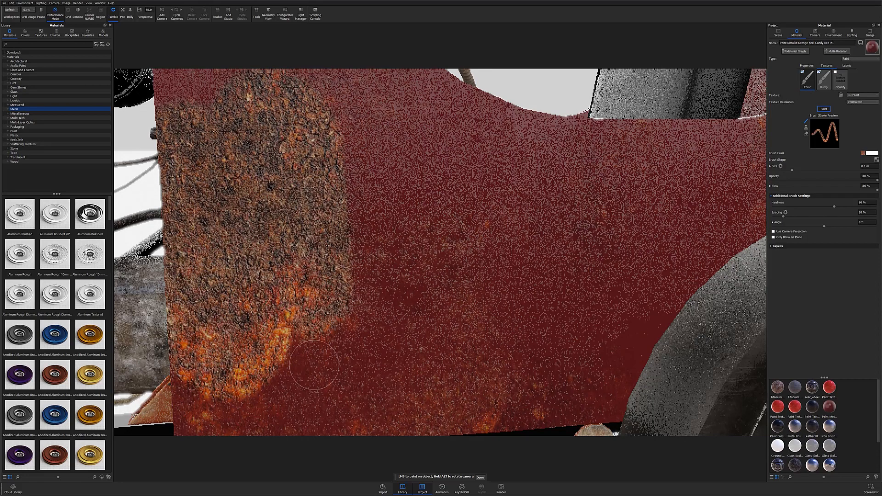